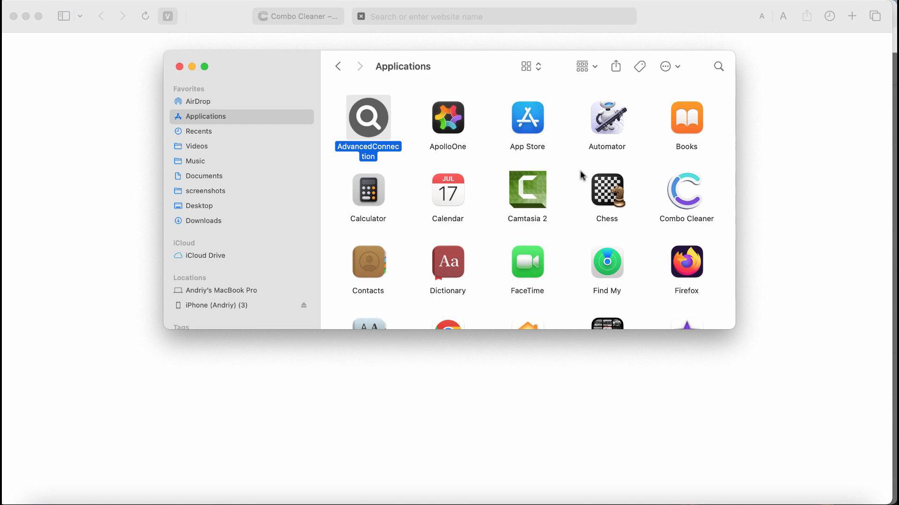
mouse_move(400, 141)
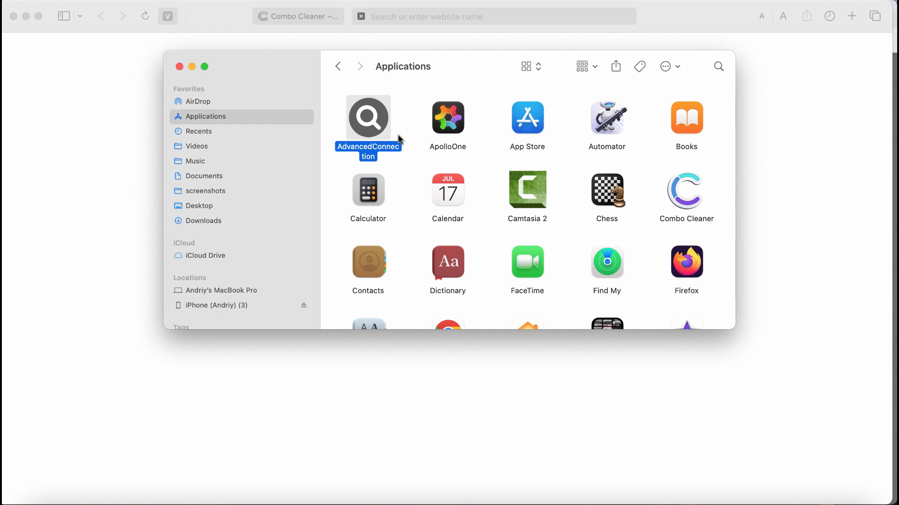
Step: Move the AdvancedConnection app to Trash and close the Applications window
right_click(368, 118)
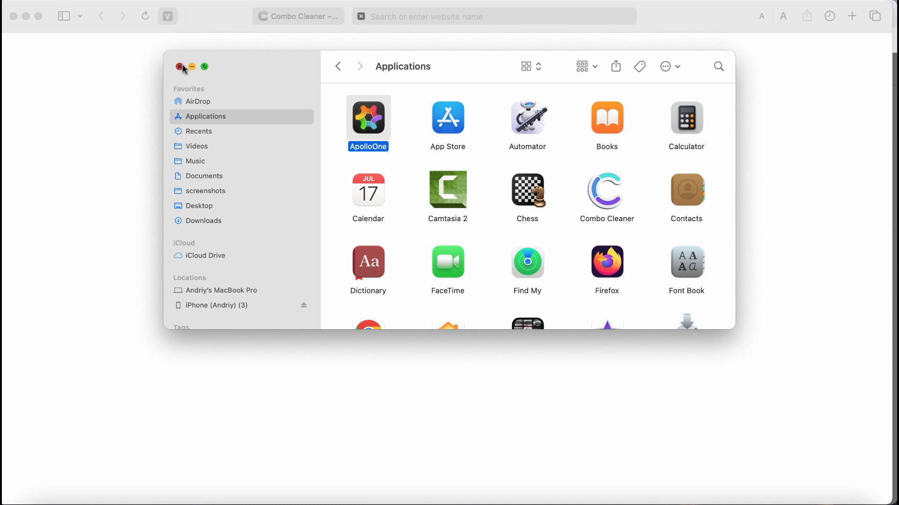
left_click(178, 67)
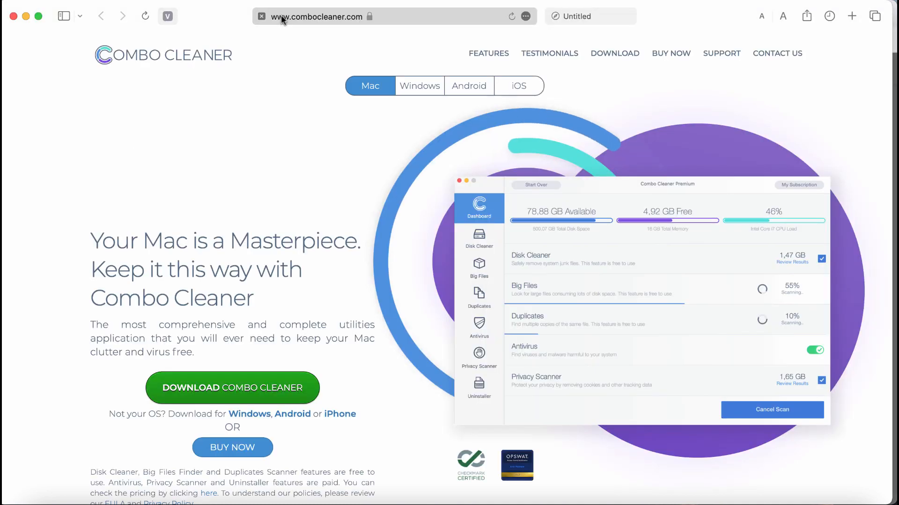
mouse_move(281, 35)
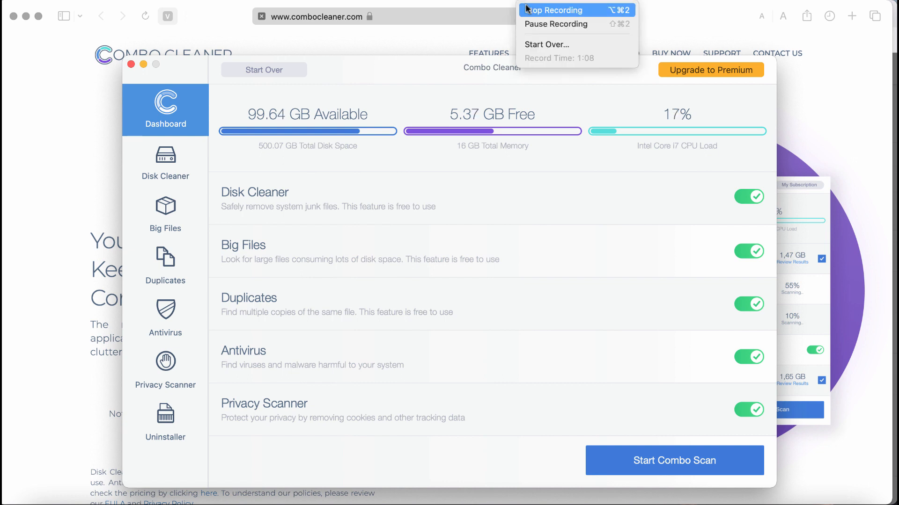
left_click(553, 9)
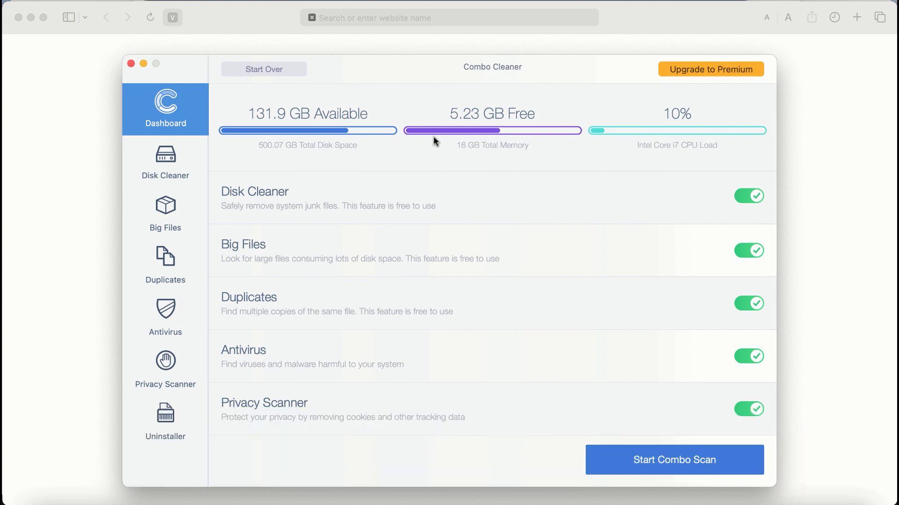
mouse_move(431, 125)
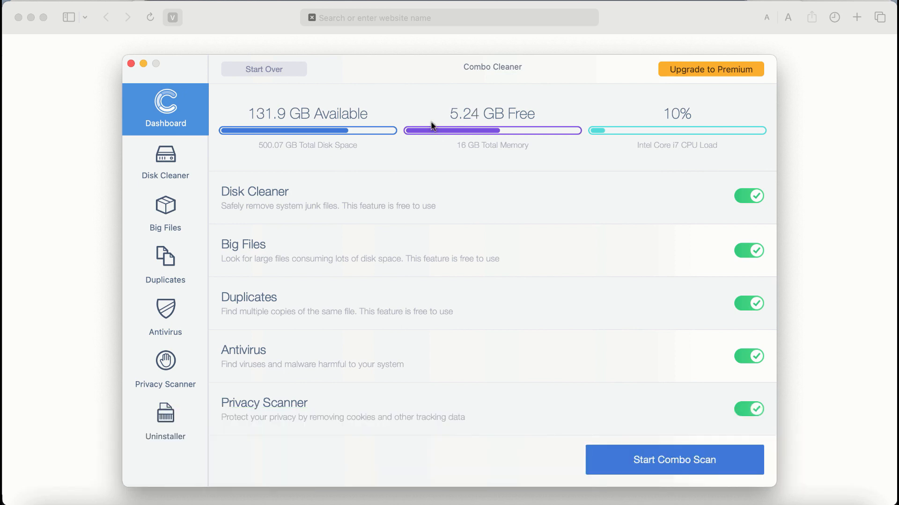
mouse_move(343, 206)
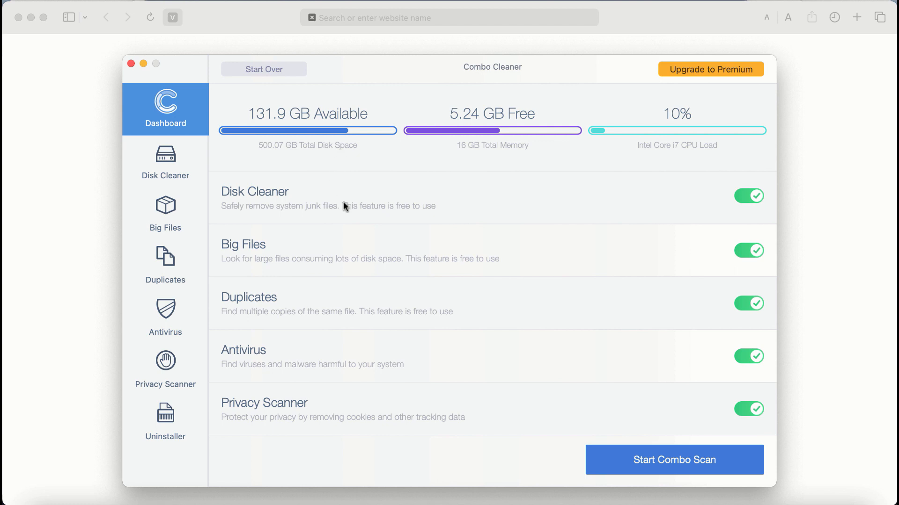
mouse_move(254, 254)
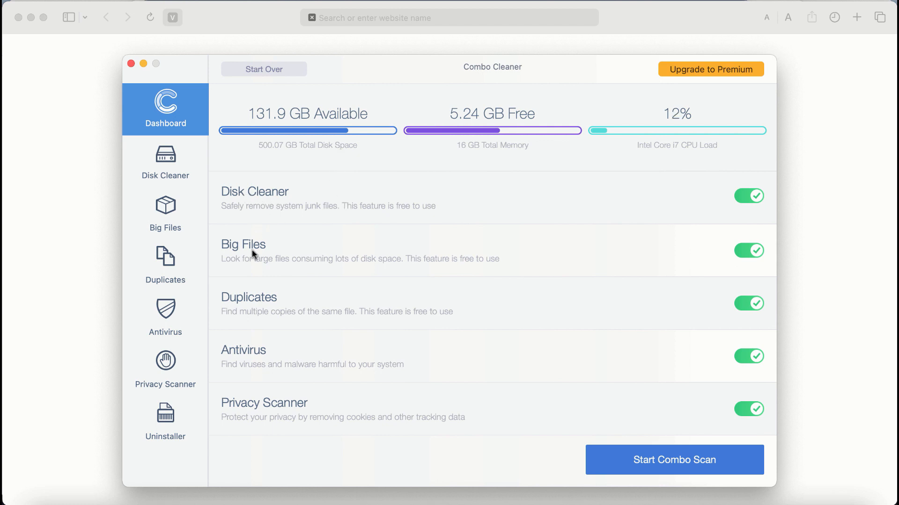
mouse_move(355, 374)
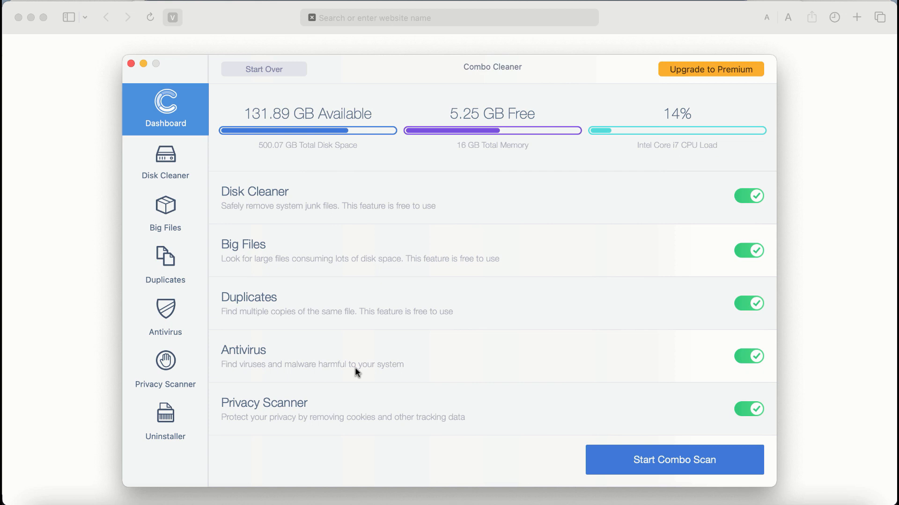
mouse_move(642, 473)
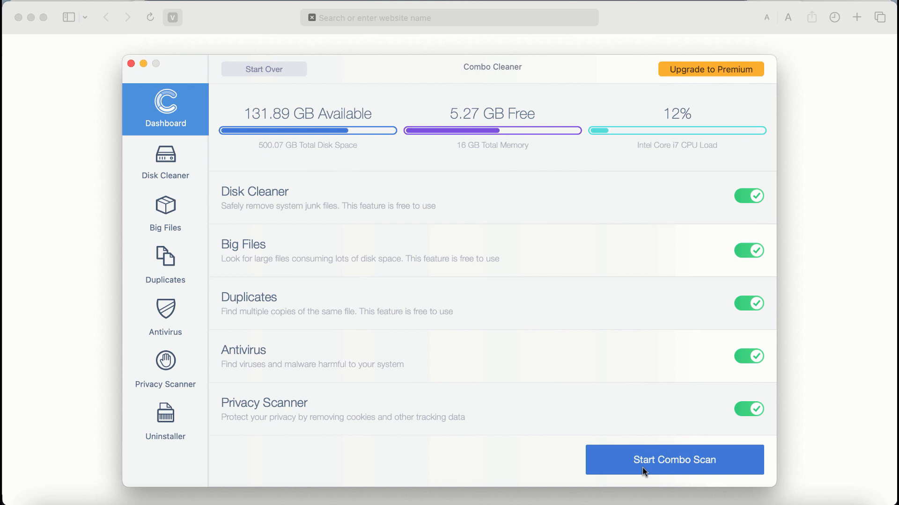
Step: Start the Combo Scan so all modules begin scanning for threats
left_click(674, 459)
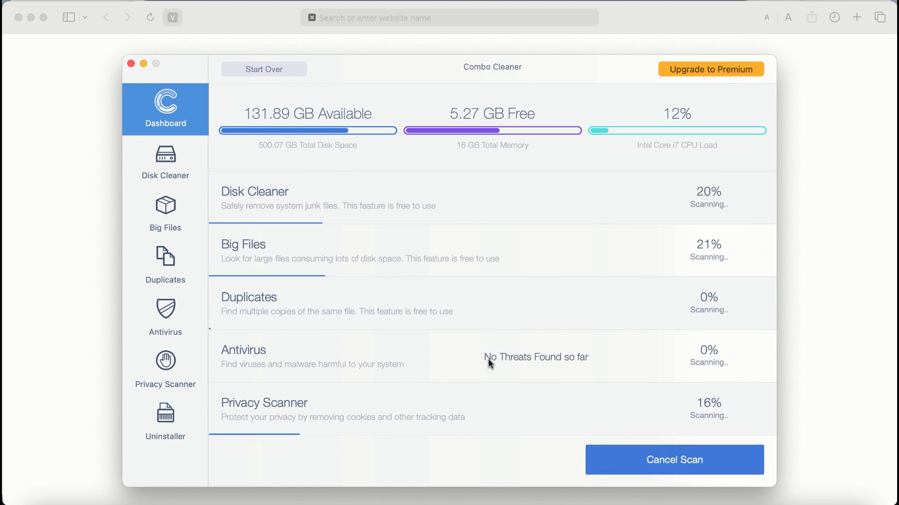
mouse_move(455, 349)
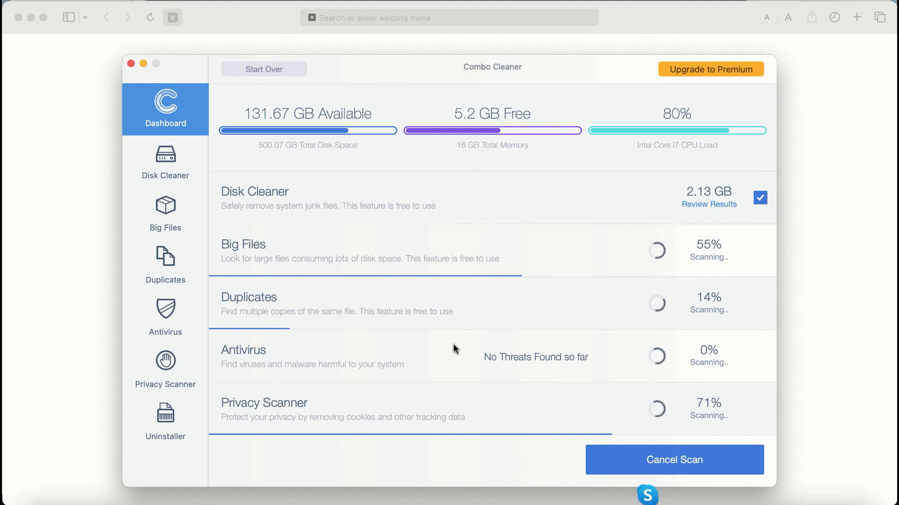
mouse_move(326, 364)
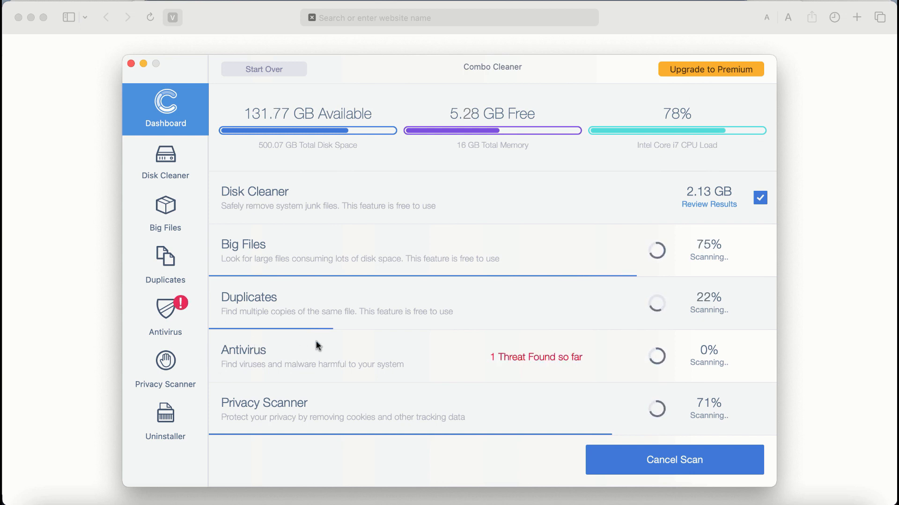
mouse_move(249, 413)
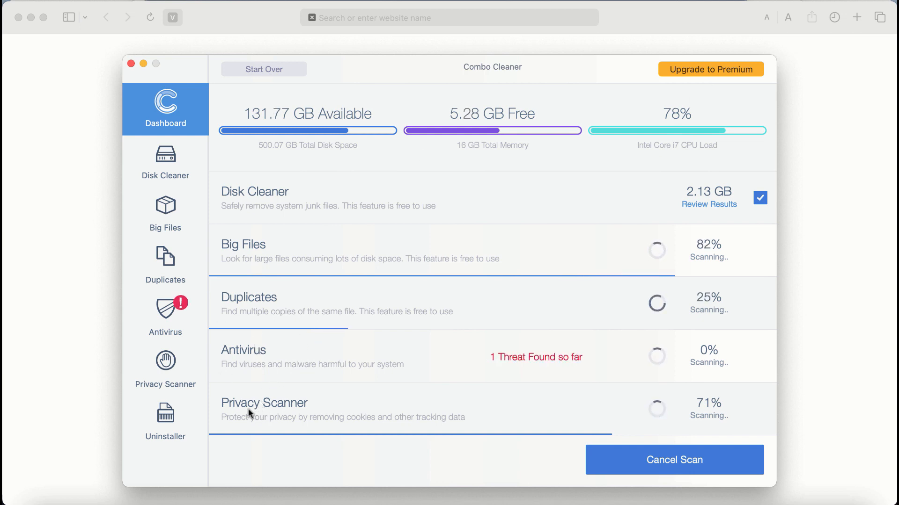
mouse_move(435, 198)
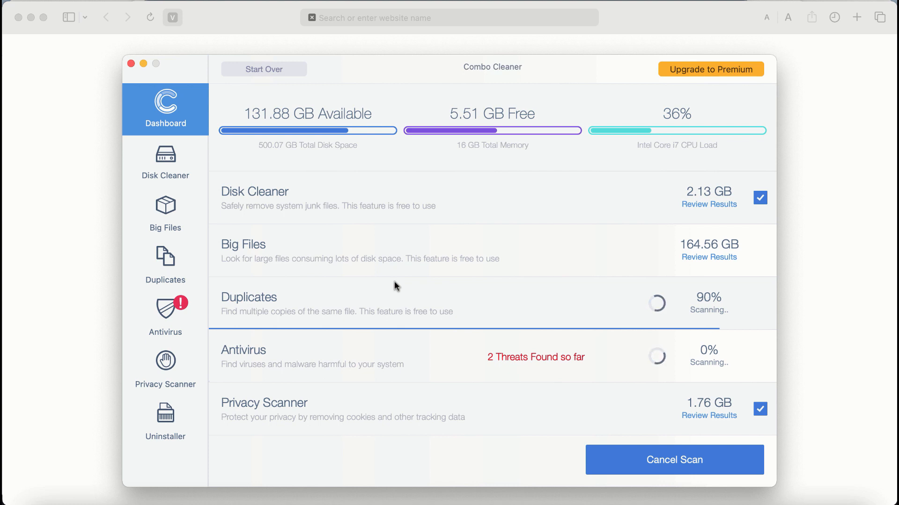
mouse_move(707, 109)
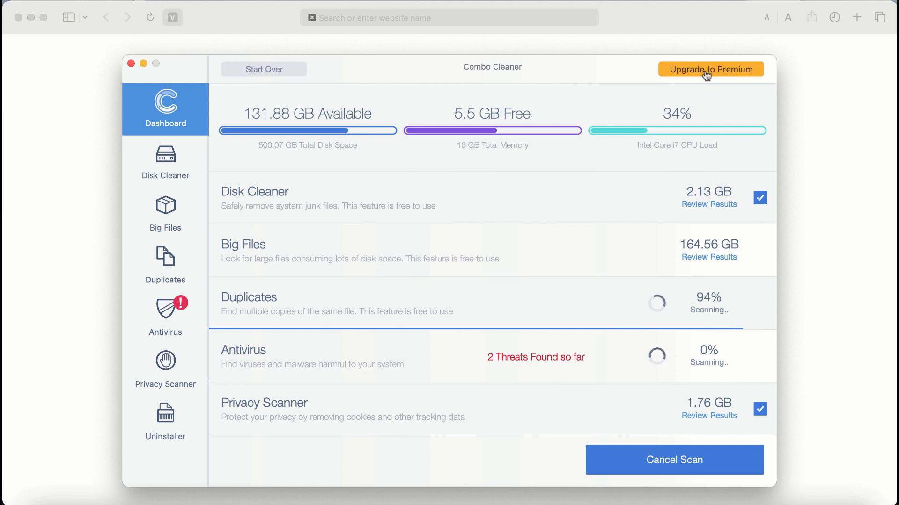
left_click(710, 69)
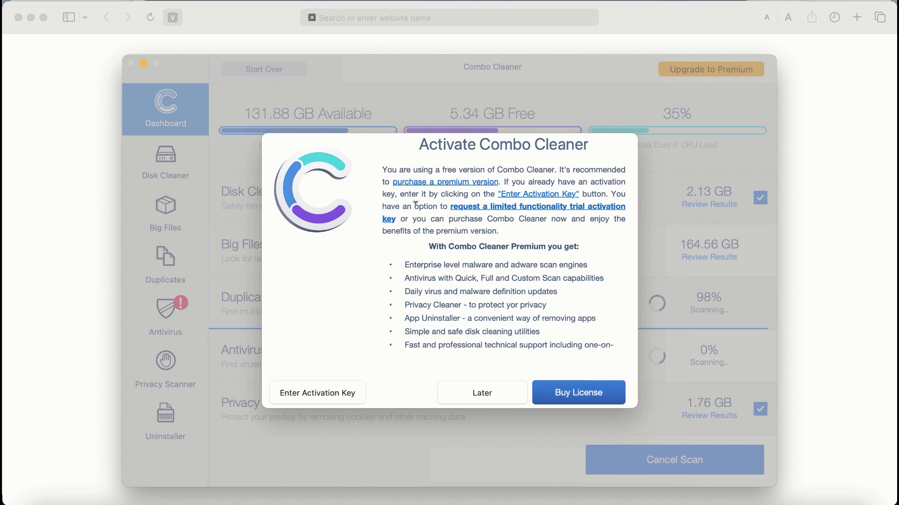
left_click(481, 392)
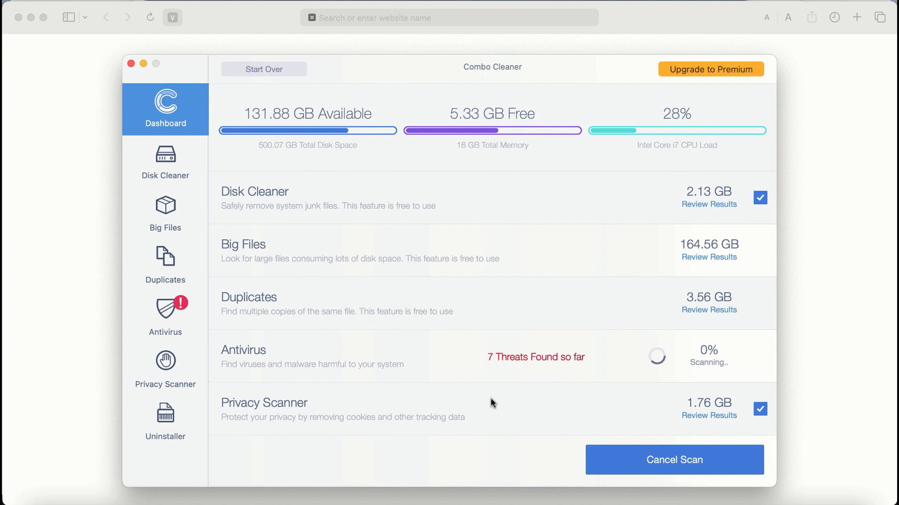
mouse_move(303, 336)
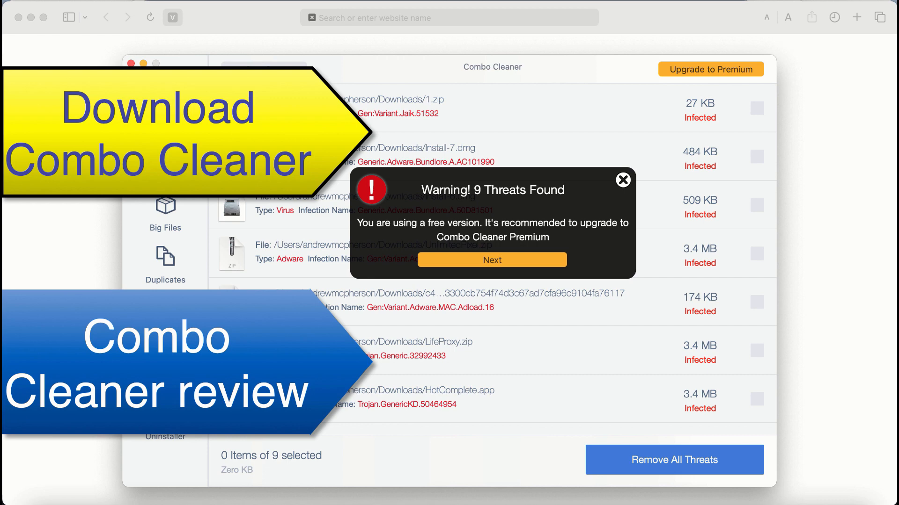
mouse_move(391, 111)
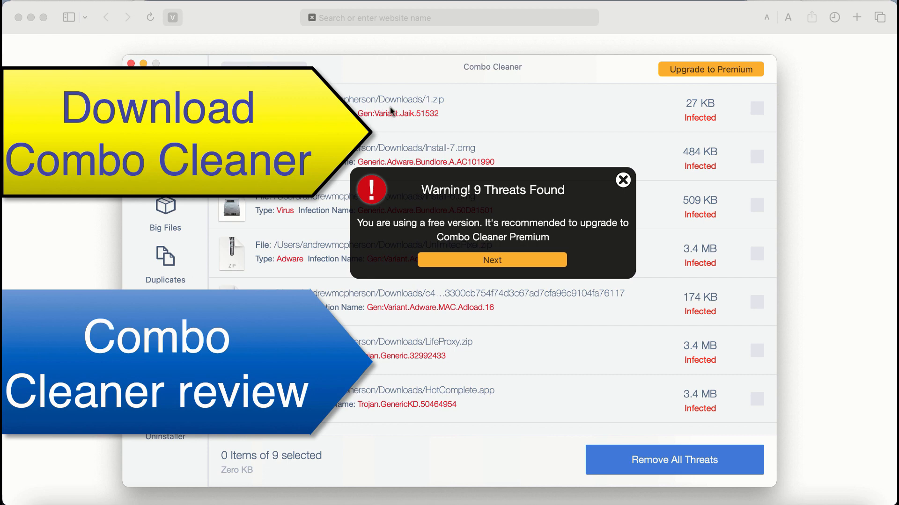
mouse_move(444, 151)
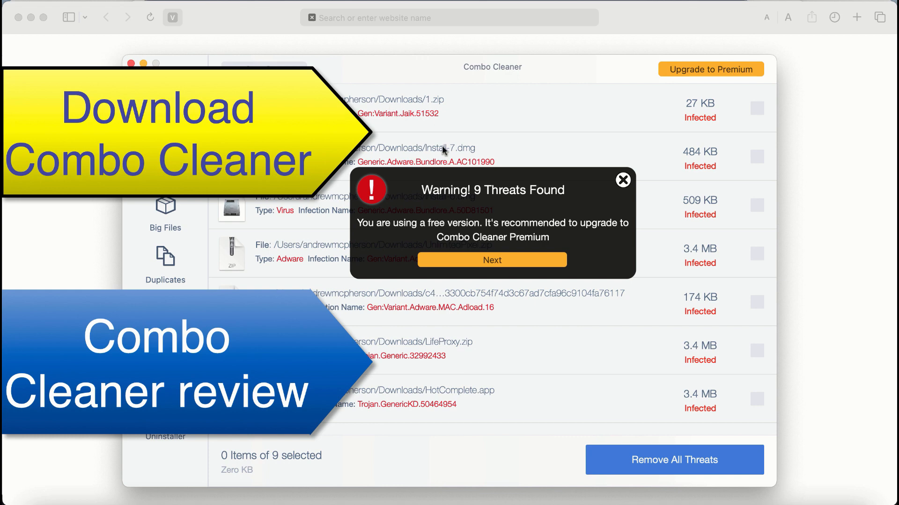
mouse_move(518, 248)
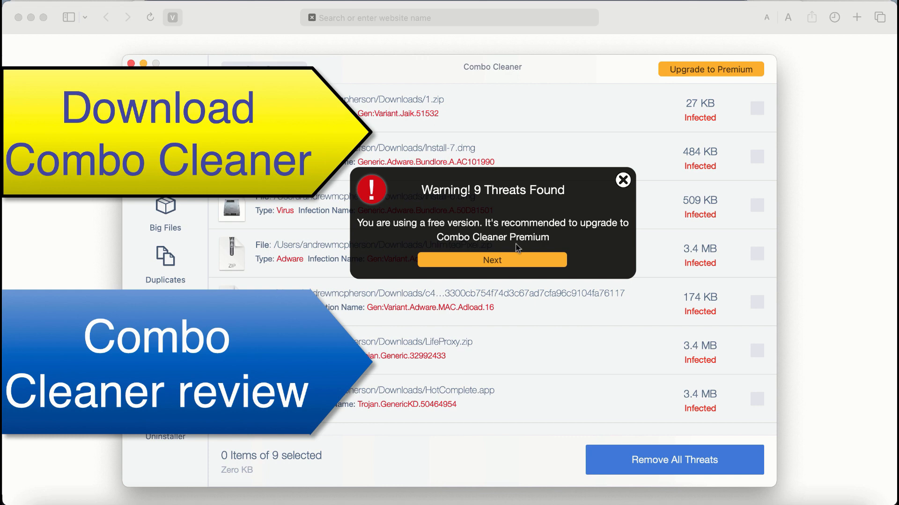